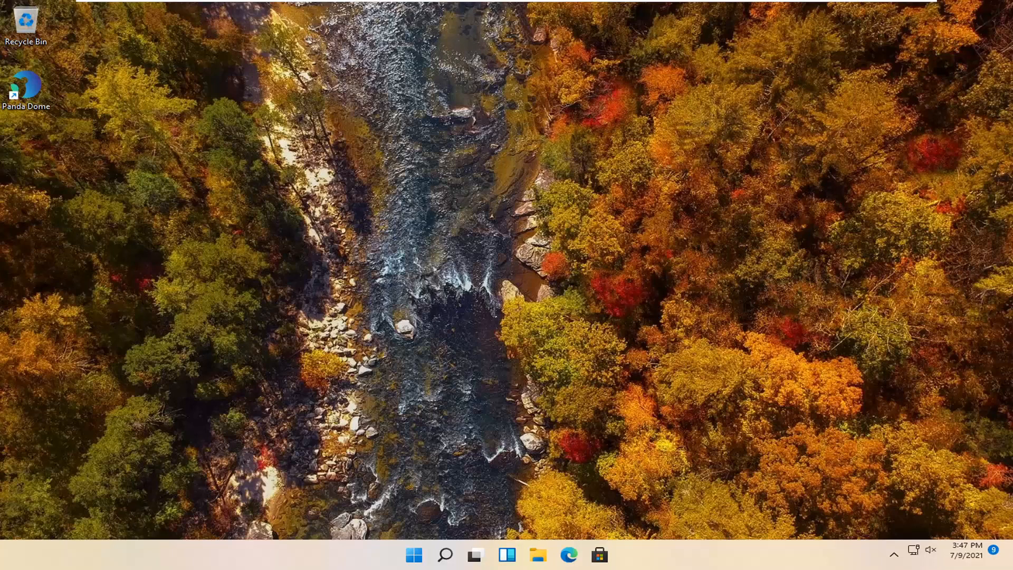
mouse_move(667, 361)
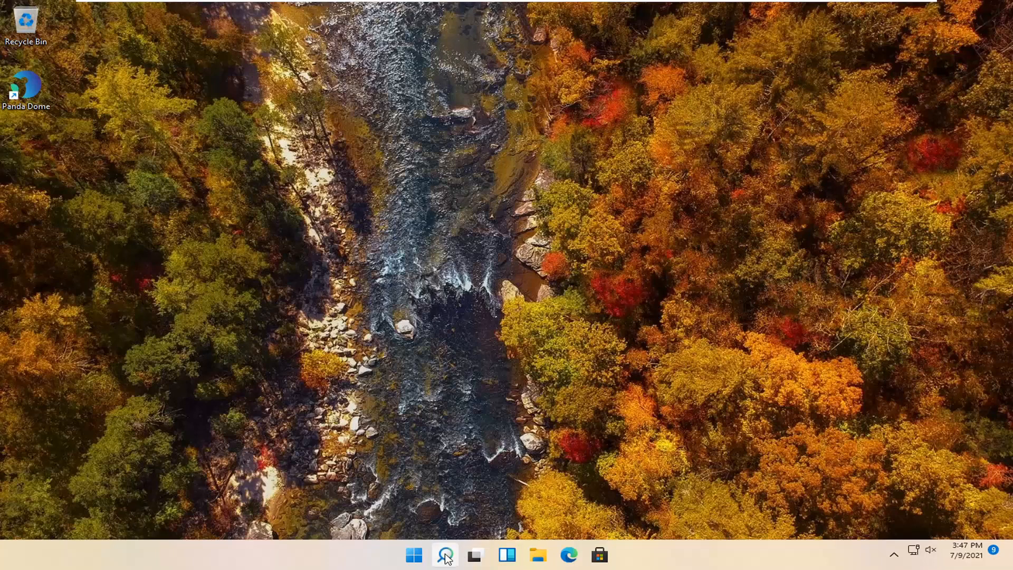
Search Windows for "control panel" so Control Panel appears as the best match.
click(444, 554)
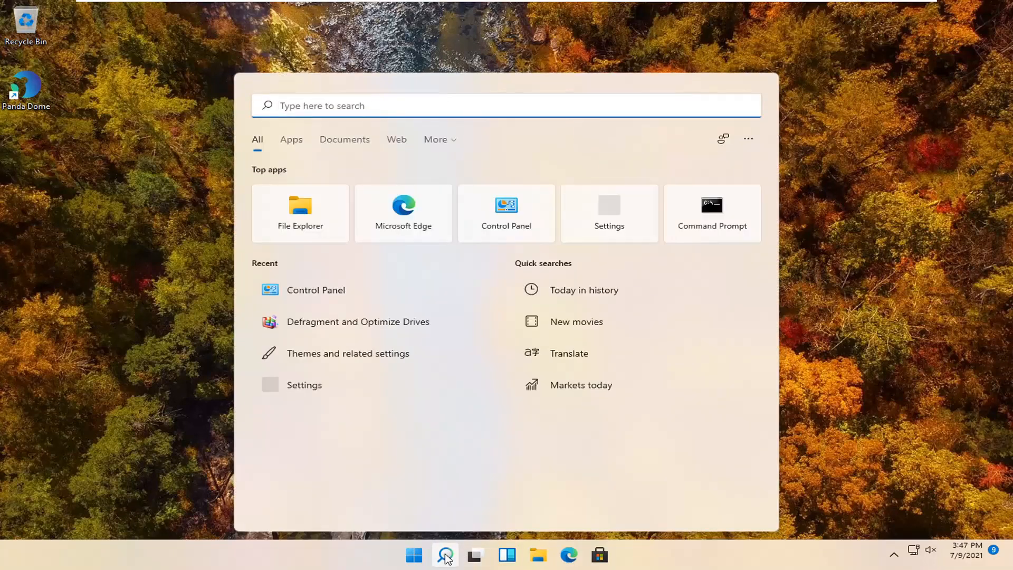
text(control pane)
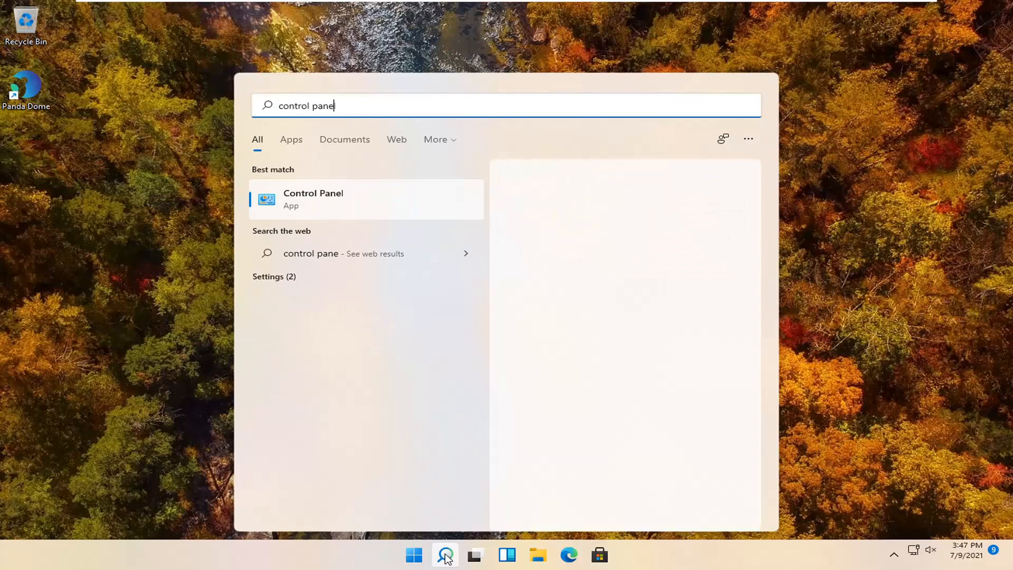
text(l)
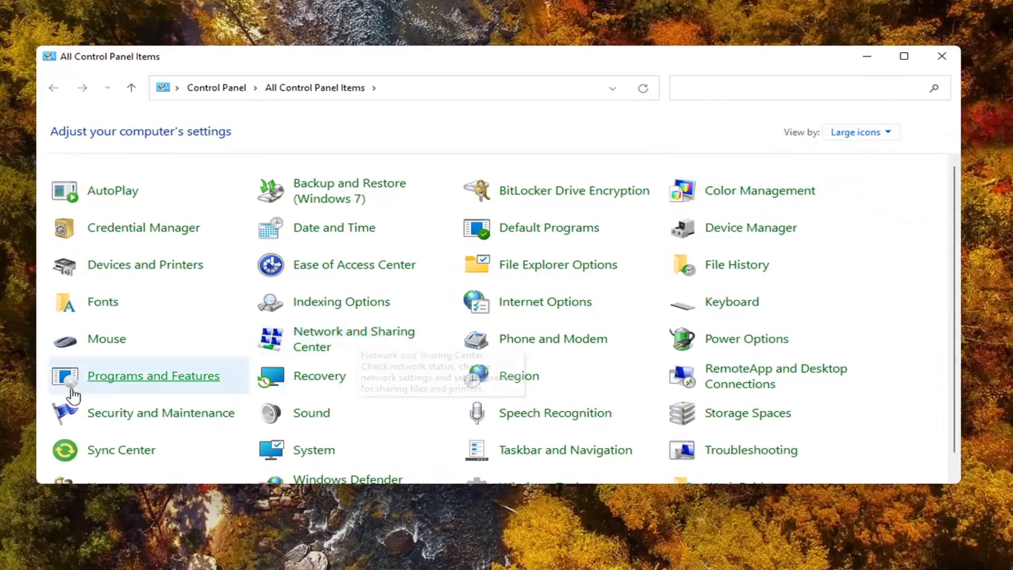
mouse_move(148, 384)
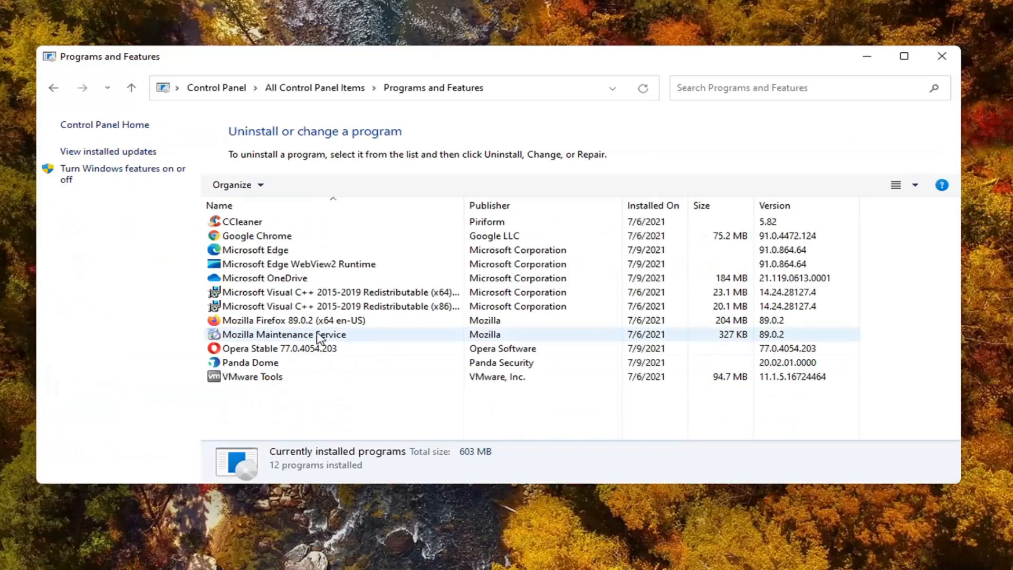
Select Panda Dome in Programs and Features, start its uninstall and allow the UAC prompt.
click(250, 362)
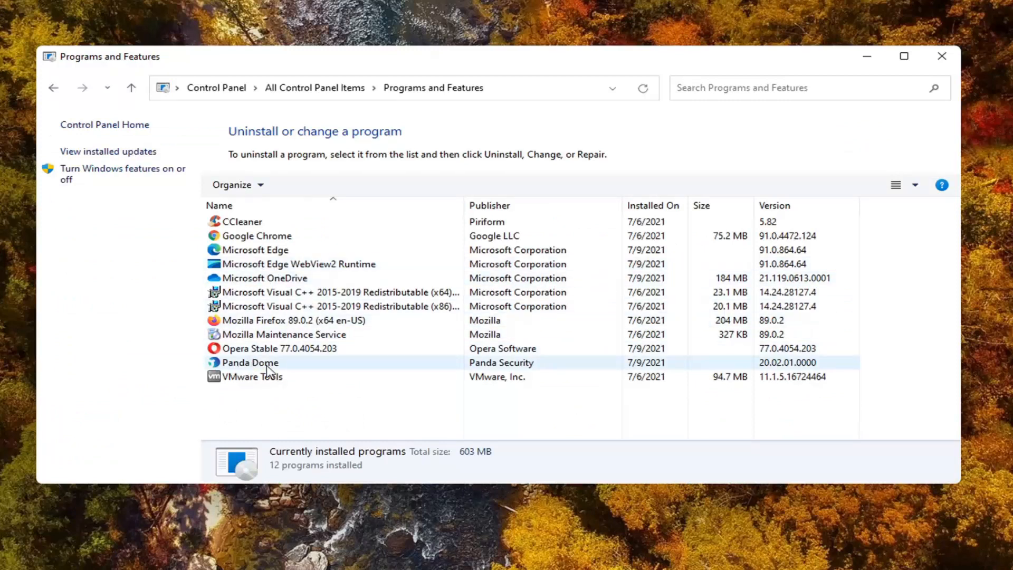
click(249, 362)
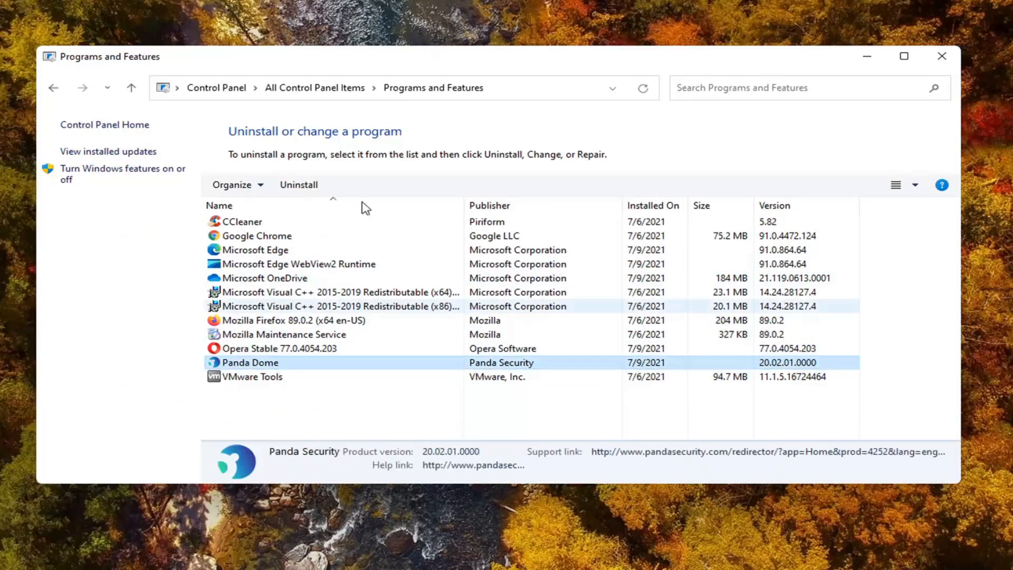
click(297, 184)
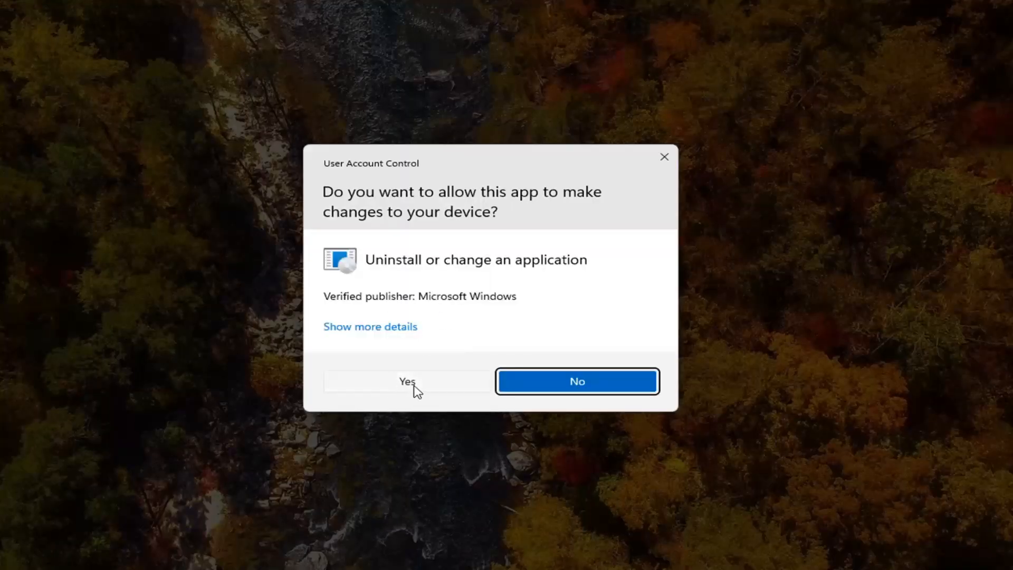
click(407, 381)
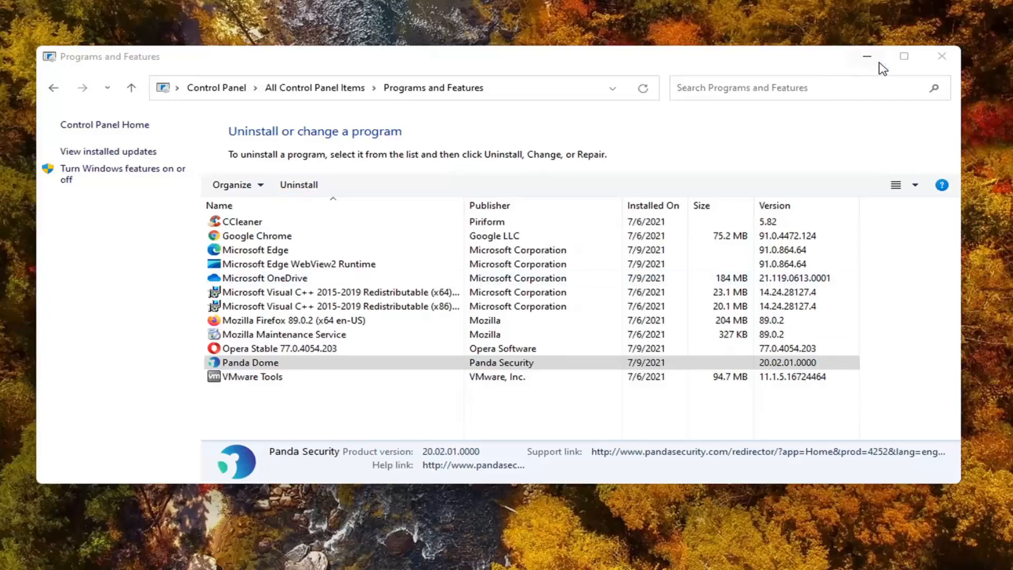
Minimize Programs and Features and confirm Yes to remove Panda Dome and all its components.
click(299, 184)
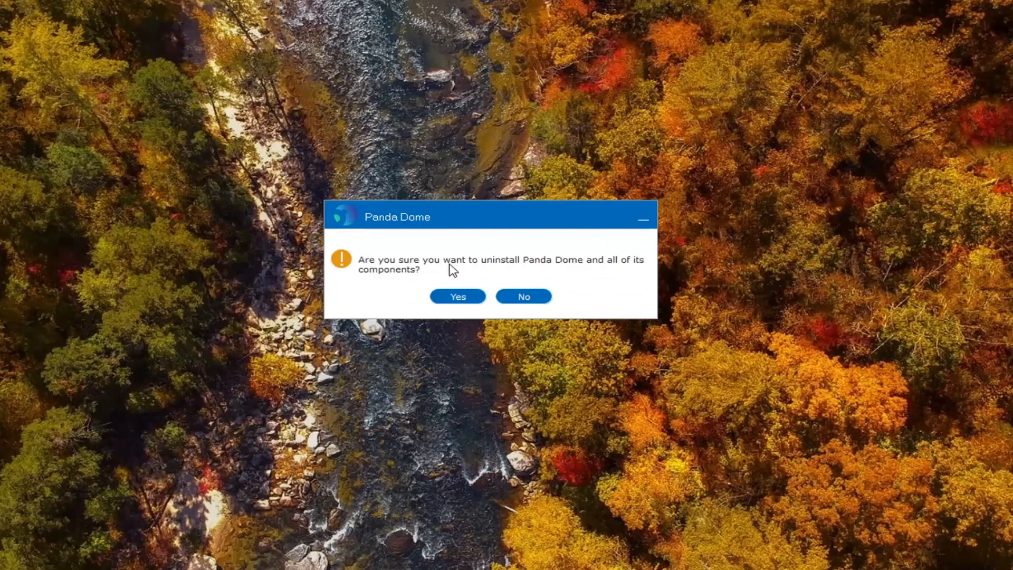
mouse_move(450, 295)
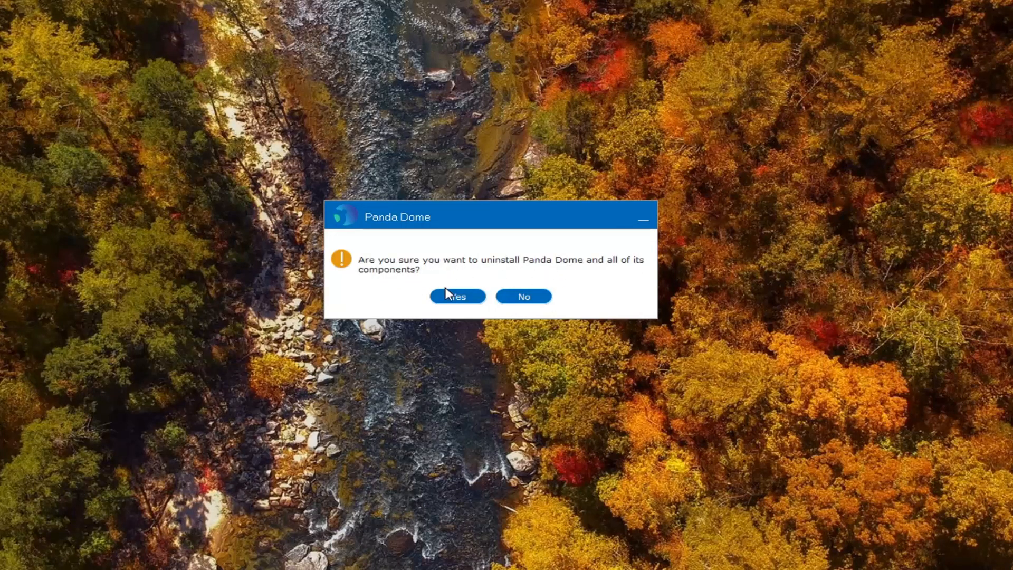
click(457, 295)
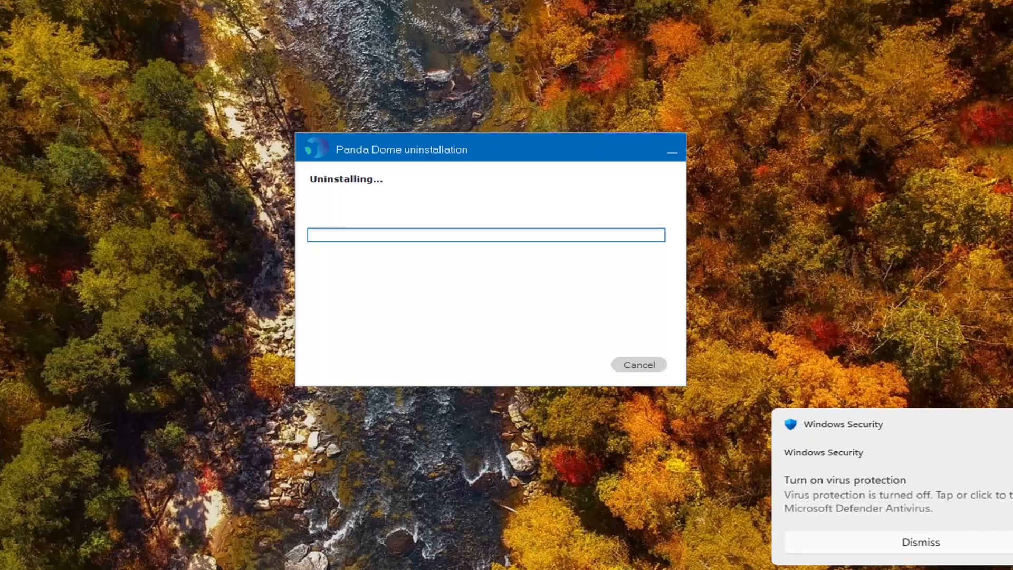
click(920, 541)
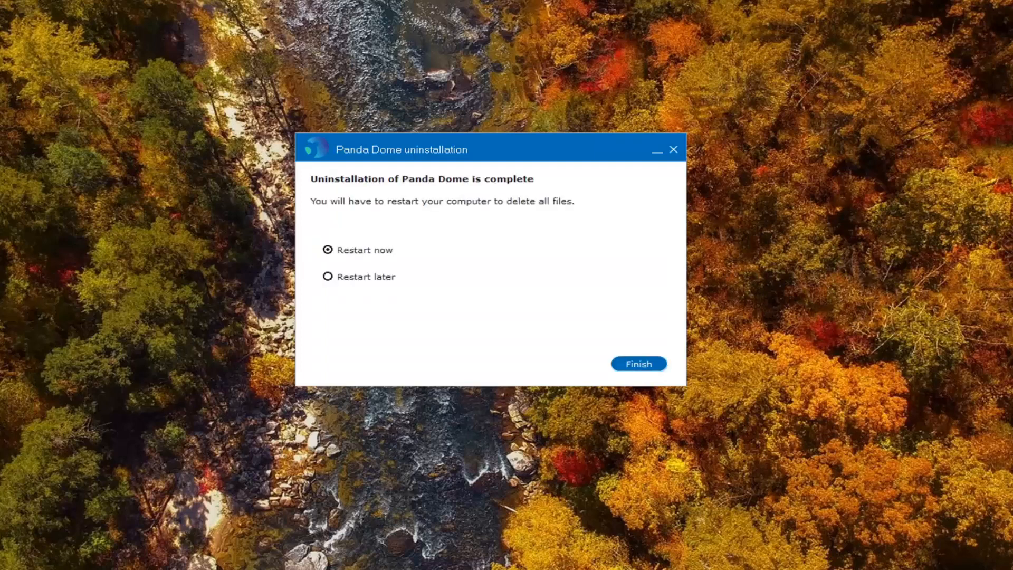
mouse_move(355, 258)
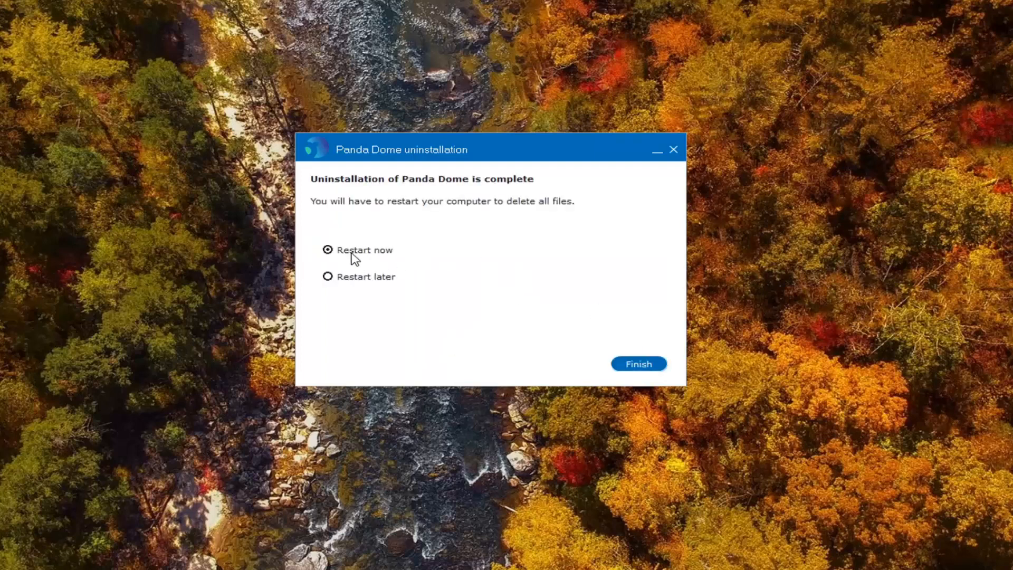